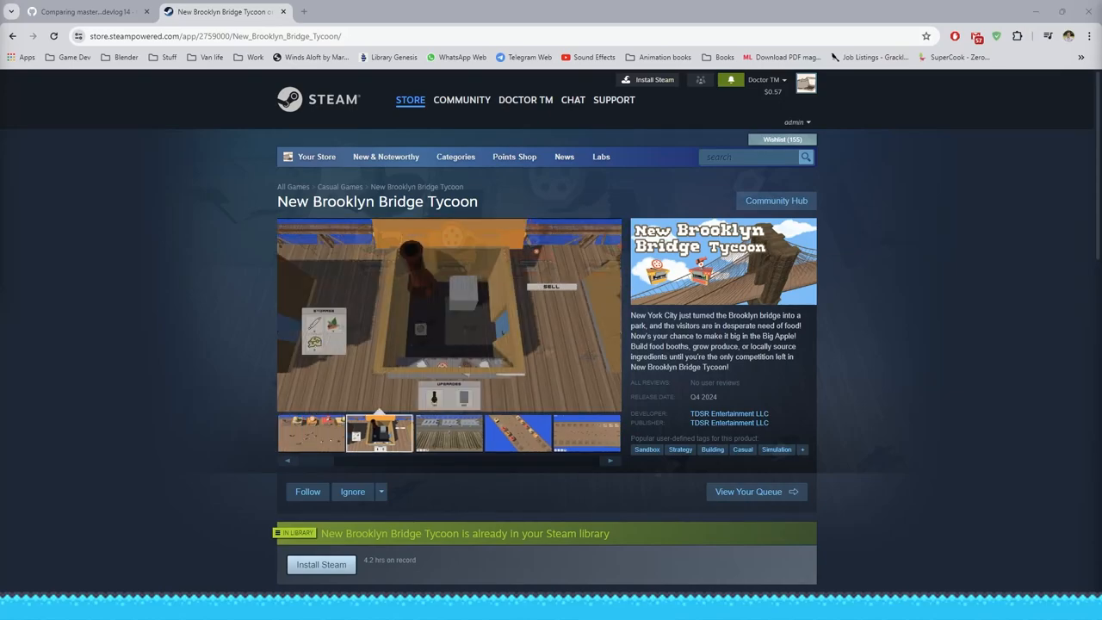
# Preview the bridge overview screenshot and another game screenshot from the store page gallery
pyautogui.click(448, 432)
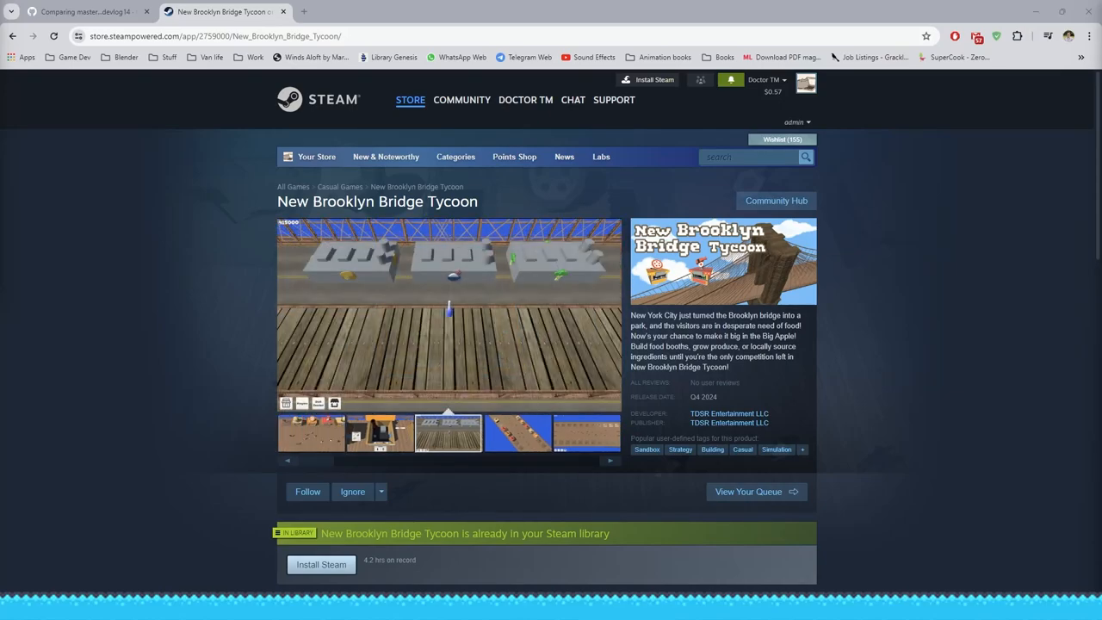
pyautogui.click(586, 434)
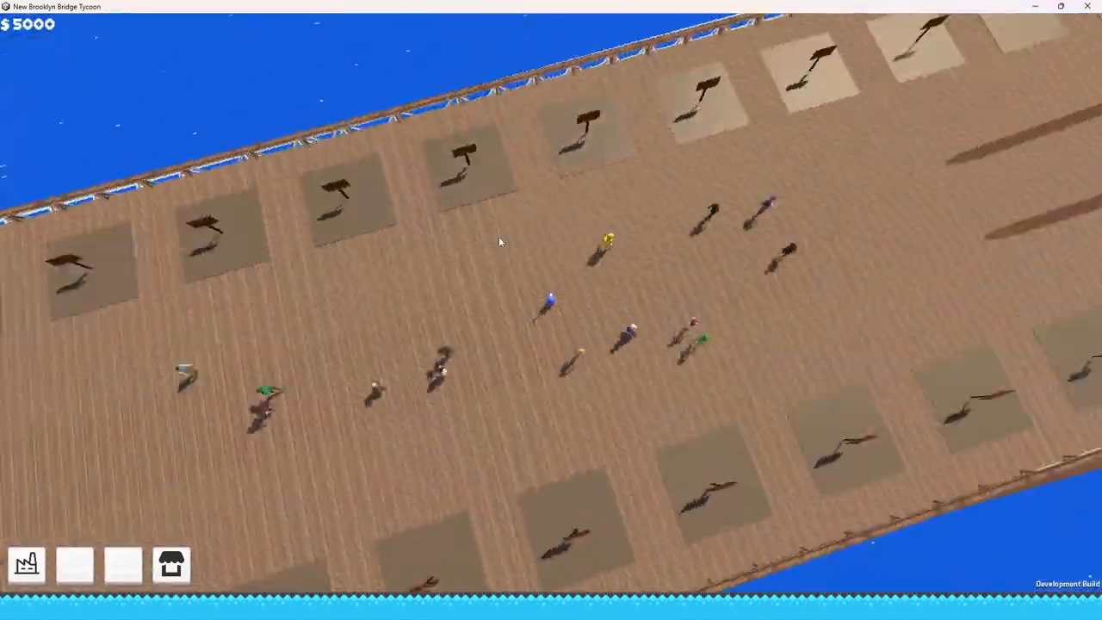
# Show the Market Place window from the bottom toolbar's shop icon
pyautogui.click(171, 565)
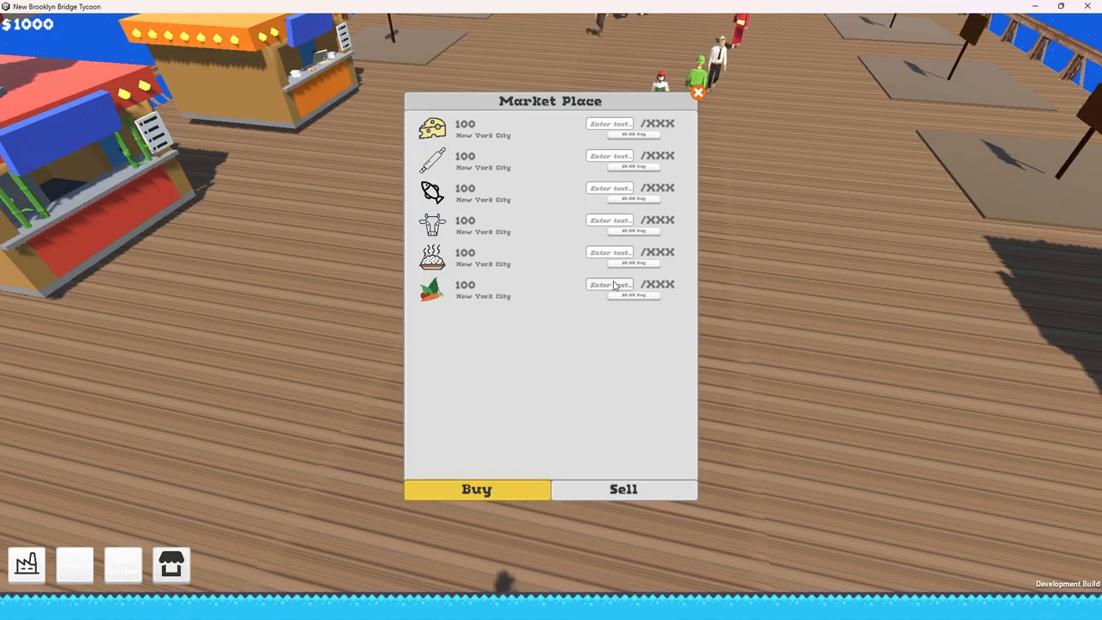
pyautogui.click(697, 93)
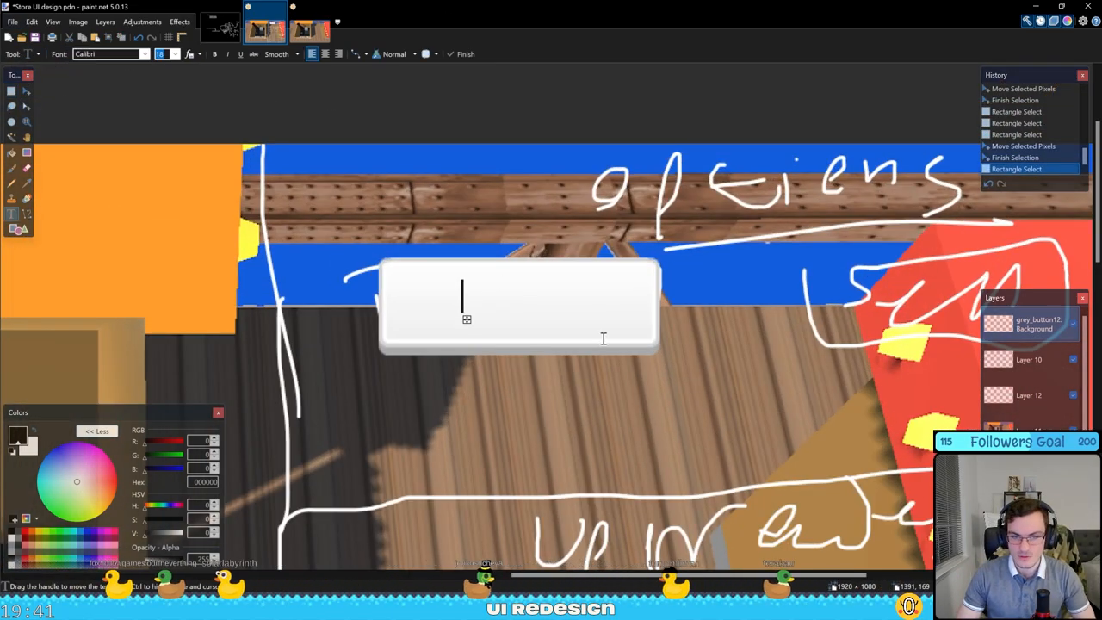
# Label the blank mockup button 'Close Shop' with the Text tool
pyautogui.write('Close Shop')
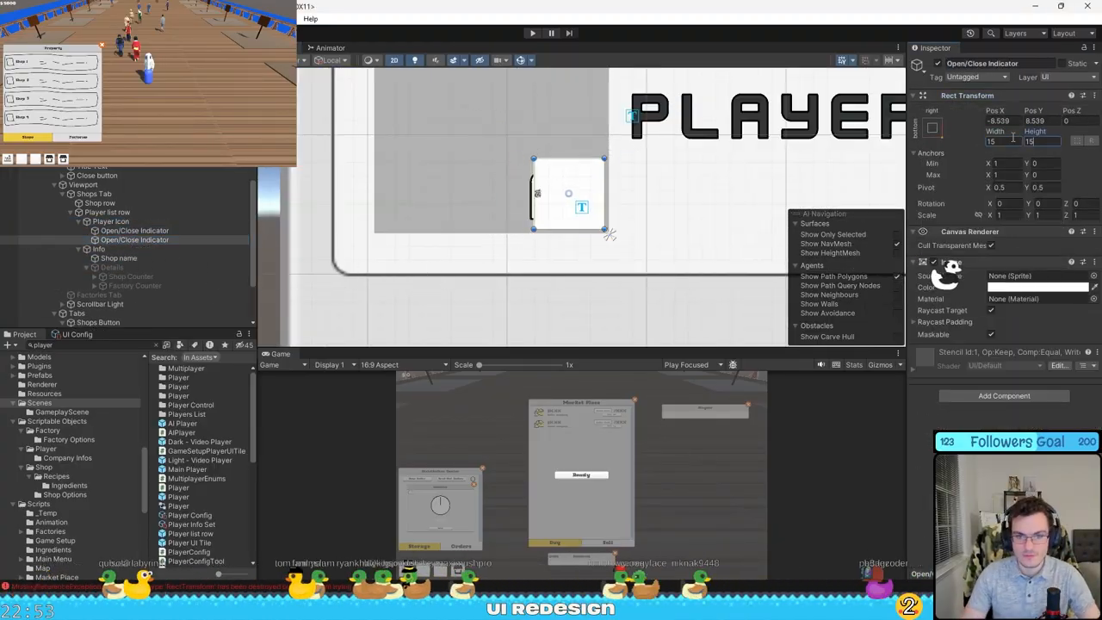
# Add the Close button and Open/Close Indicator objects under the shop UI in the Hierarchy
pyautogui.click(119, 248)
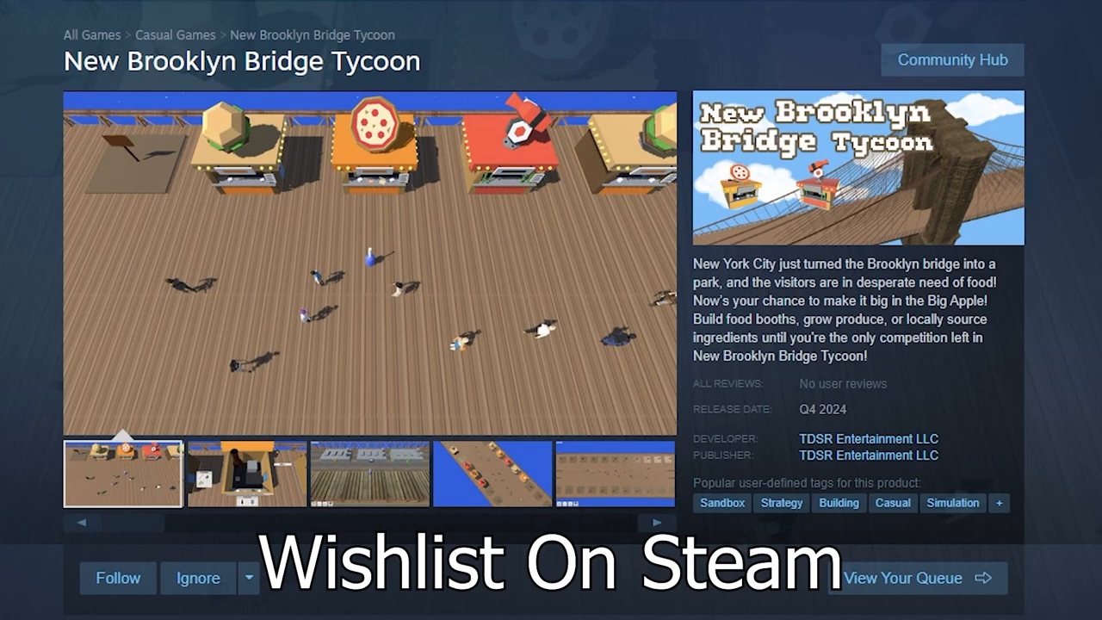
# Preview the booth interior and bridge overview screenshots from the store page gallery
pyautogui.click(245, 474)
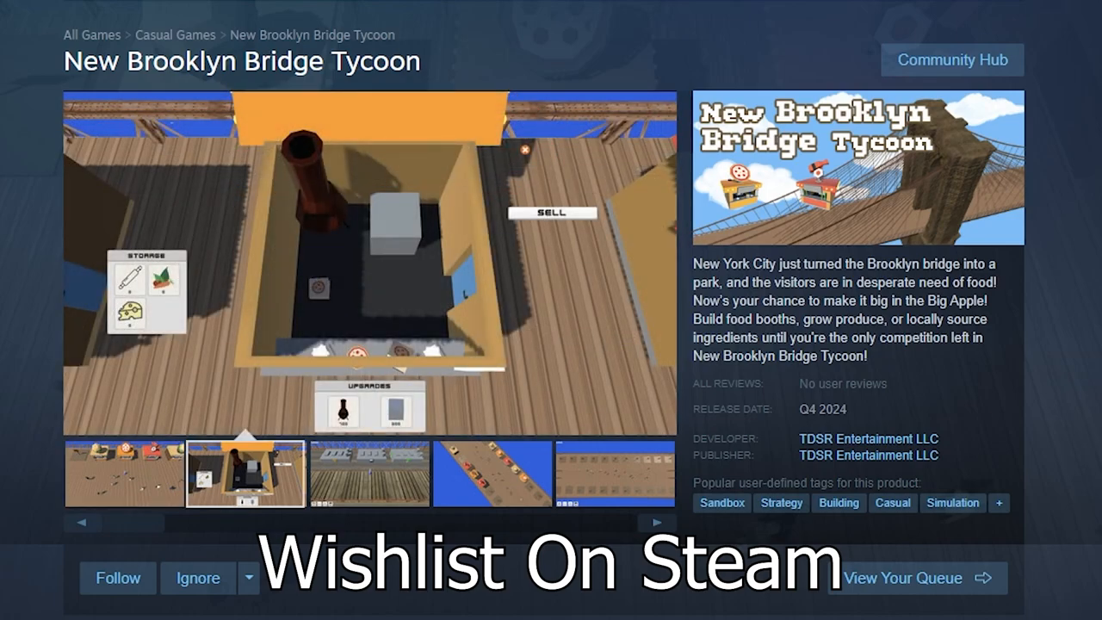
pyautogui.click(369, 475)
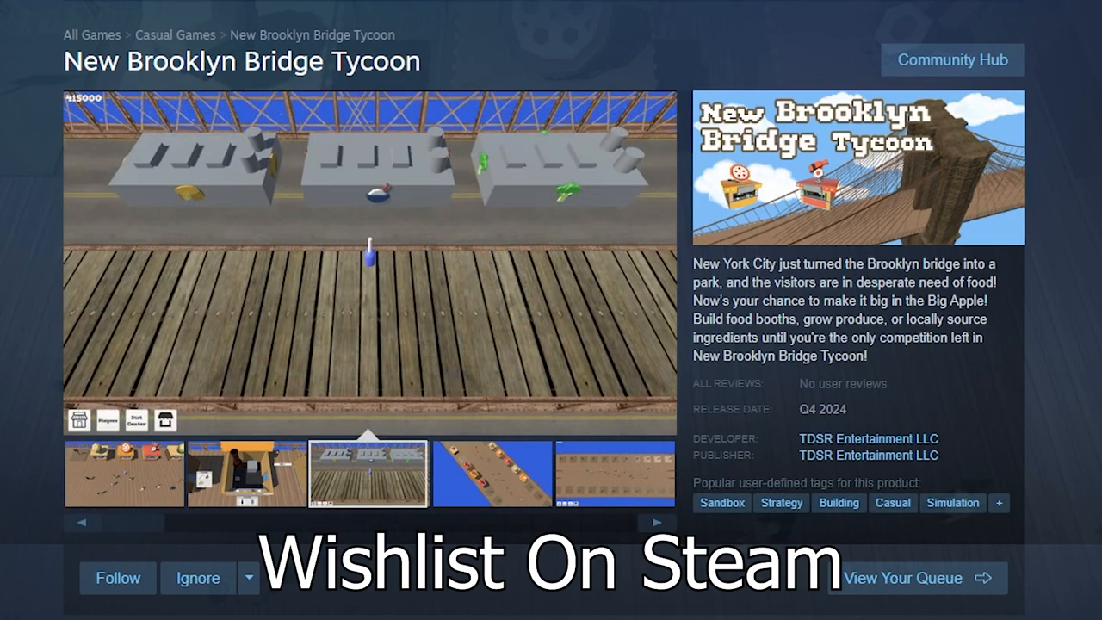